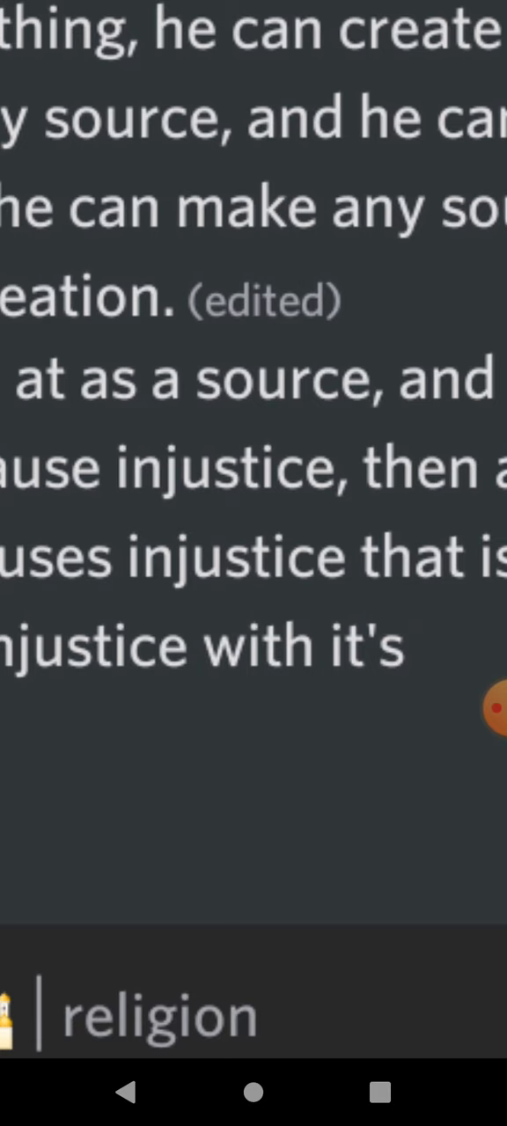
Scroll the zoomed creation-and-injustice message to show each line's start, down to 'elimination'
scroll("down", 3)
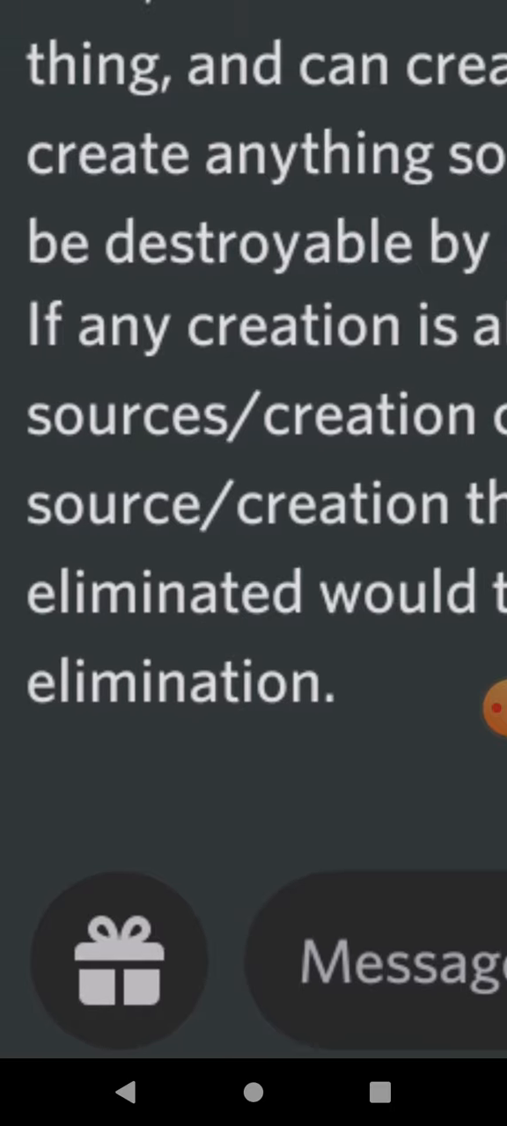
scroll("down", 3)
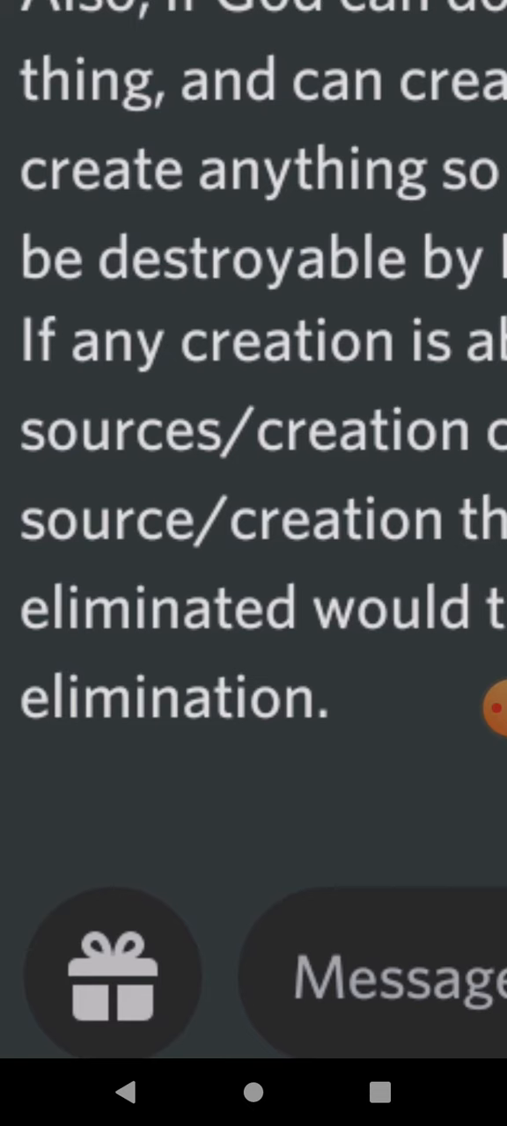
Scroll to the middle of the message's lines about a creation causing injustice
scroll("down", 3)
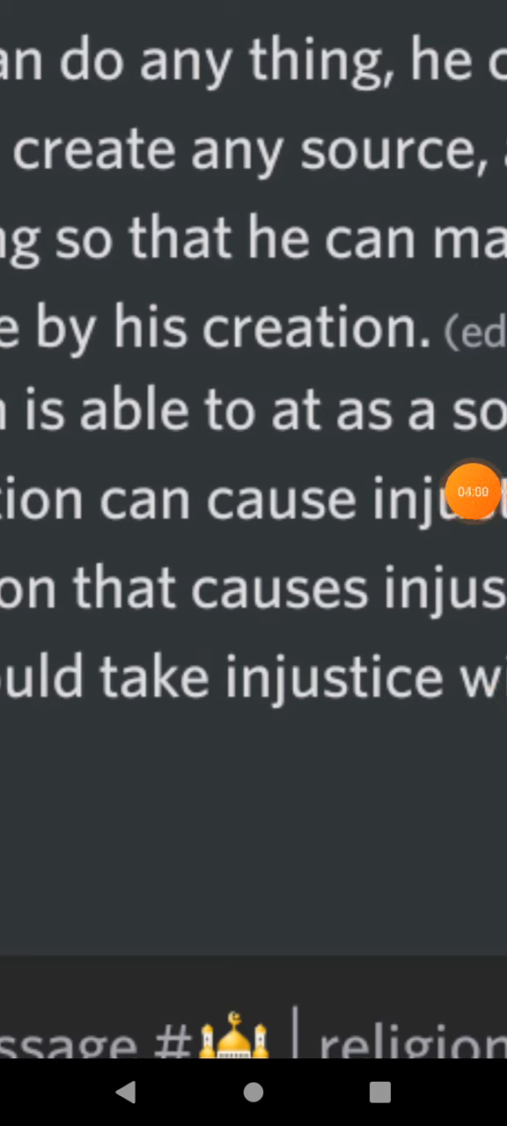
left_click(474, 492)
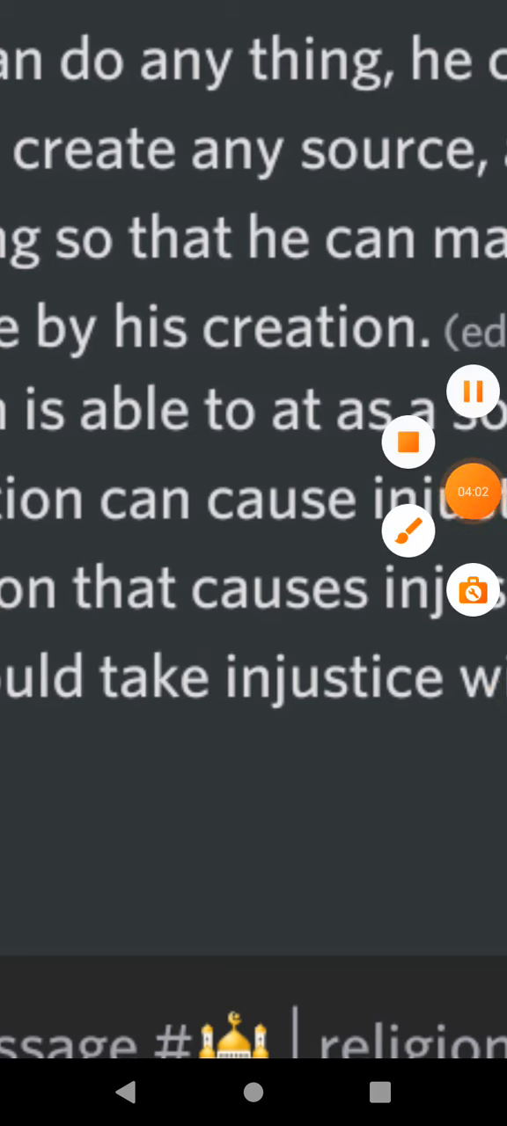